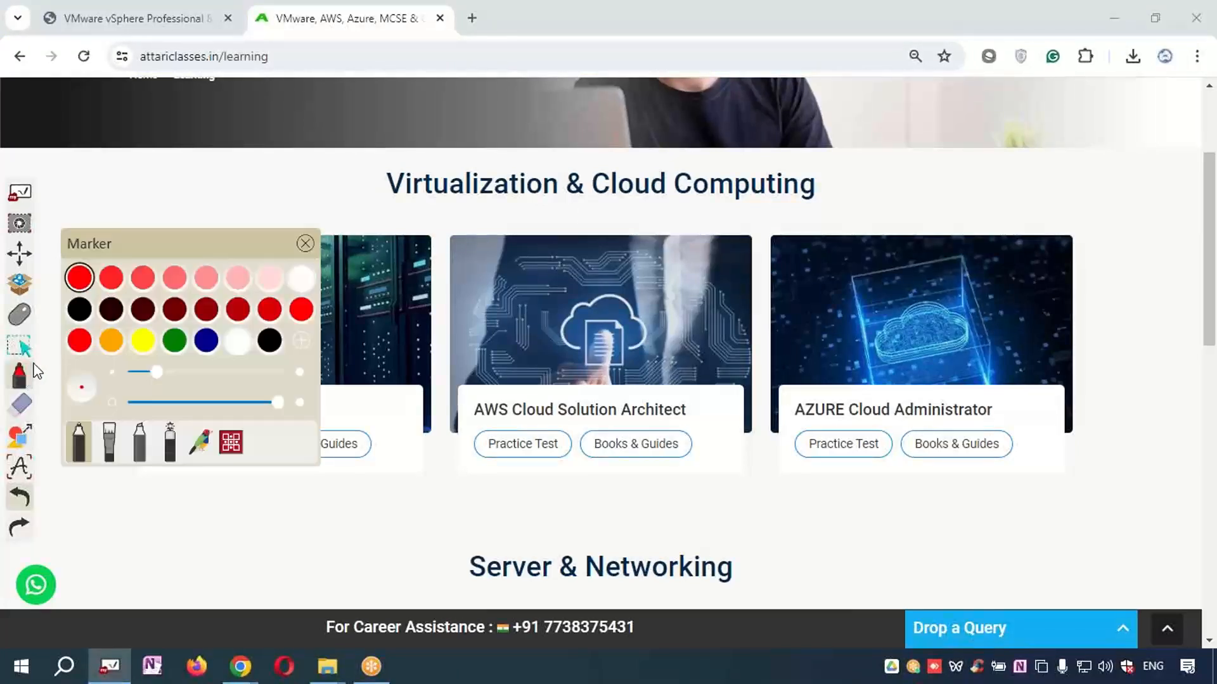
- Stop annotating, switch to the vSphere exam PDF and scroll to Question #1's Correct Answer AD
click(304, 243)
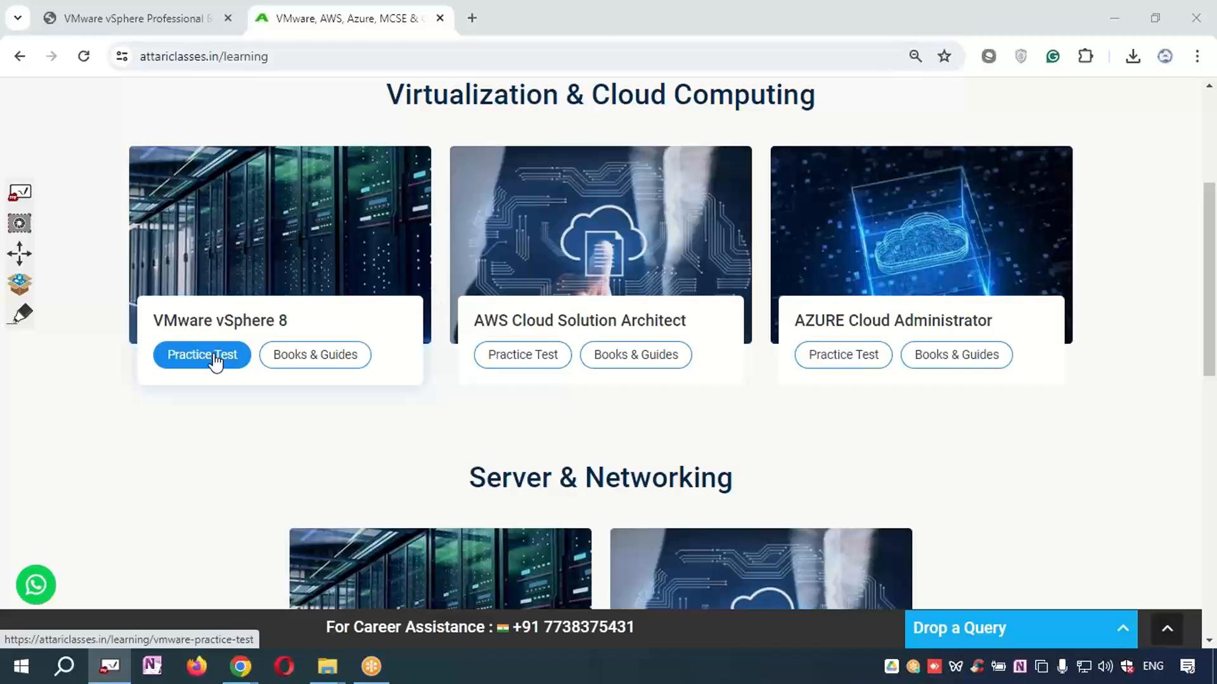
scroll(down, 3)
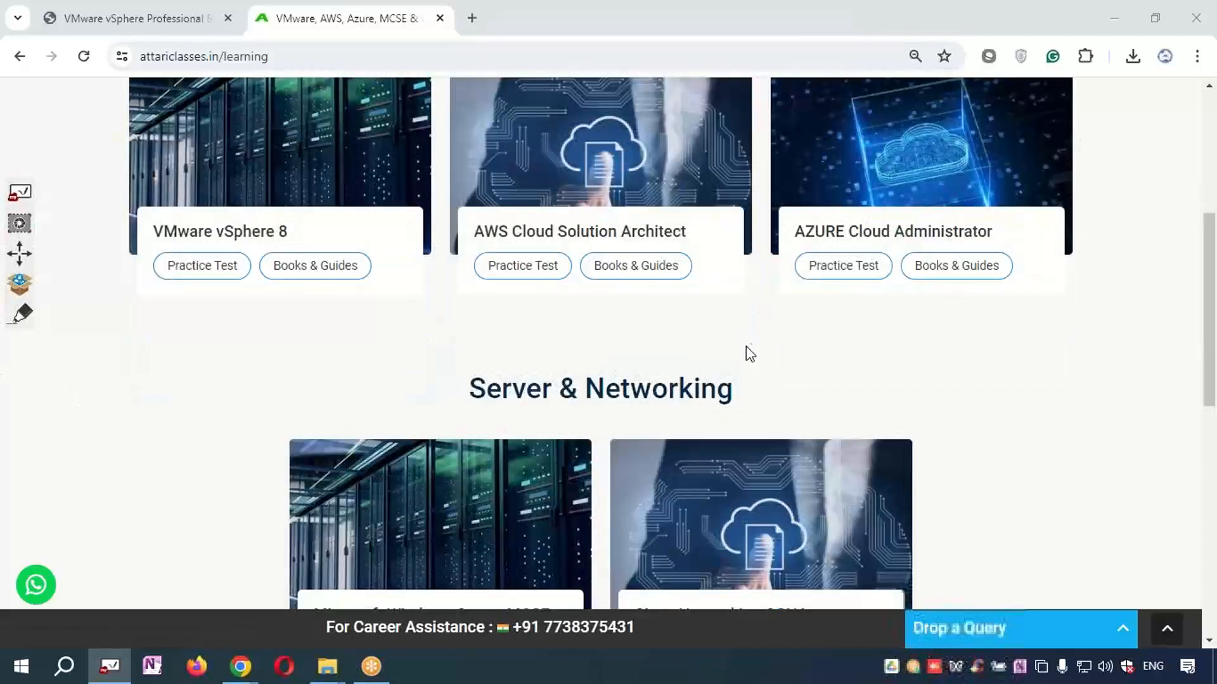
mouse_move(840, 209)
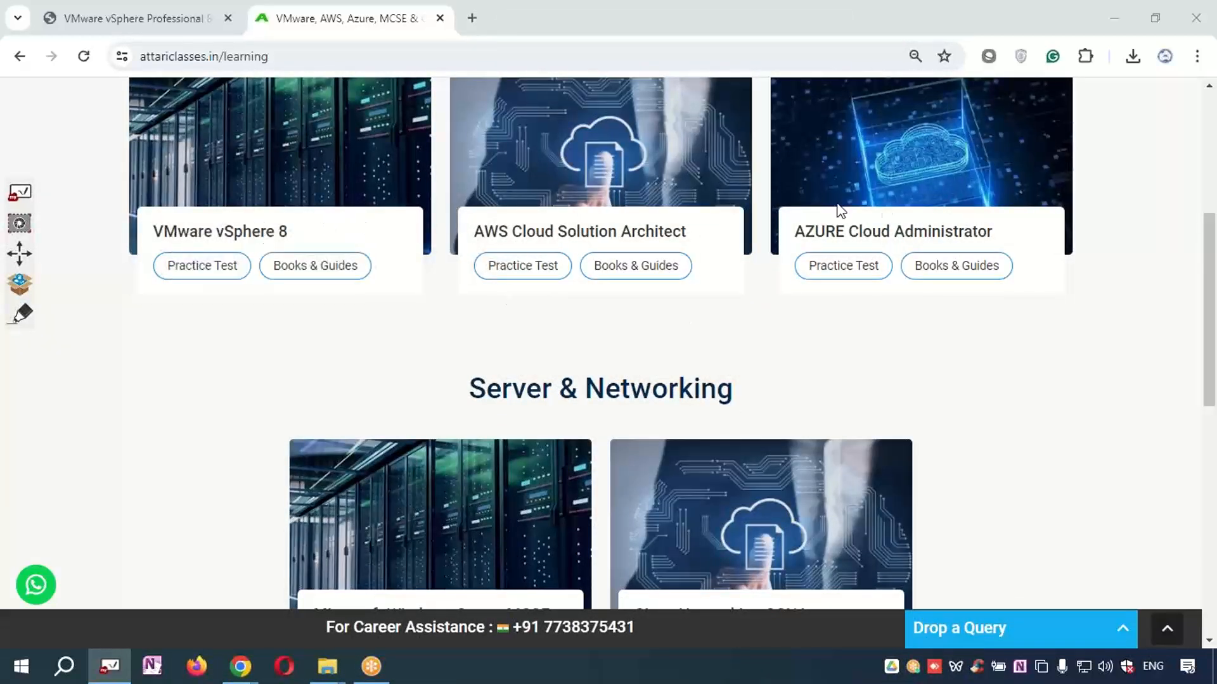
scroll(up, 3)
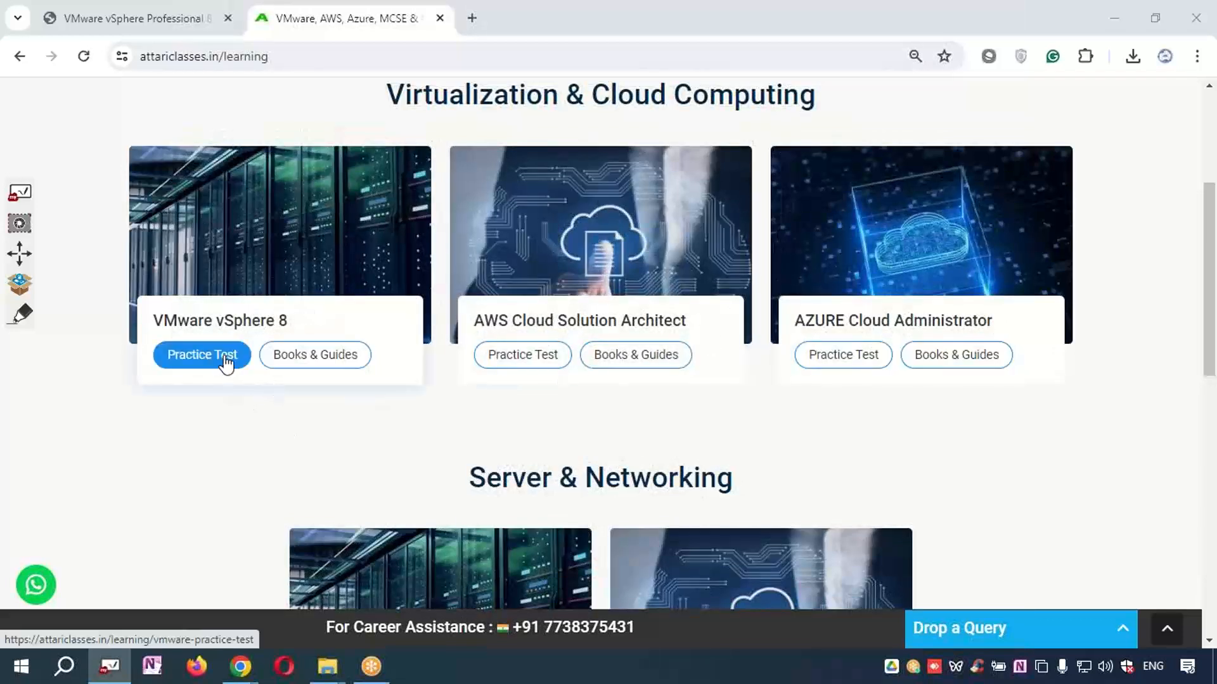
mouse_move(201, 359)
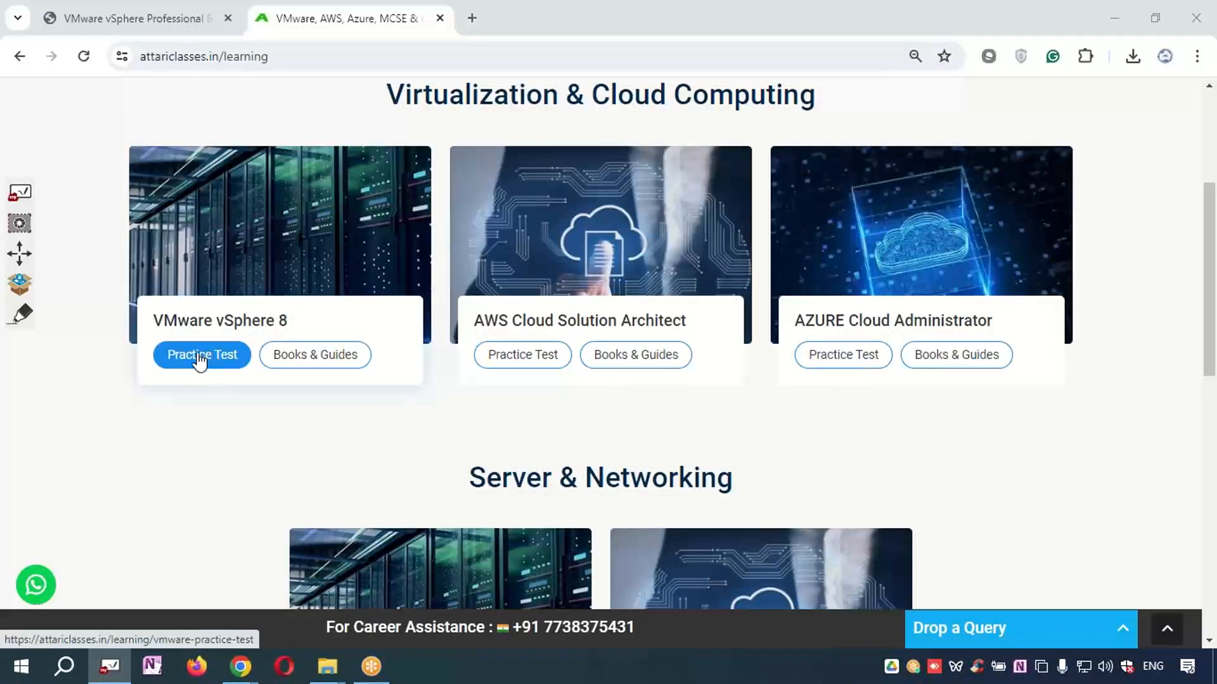
mouse_move(180, 104)
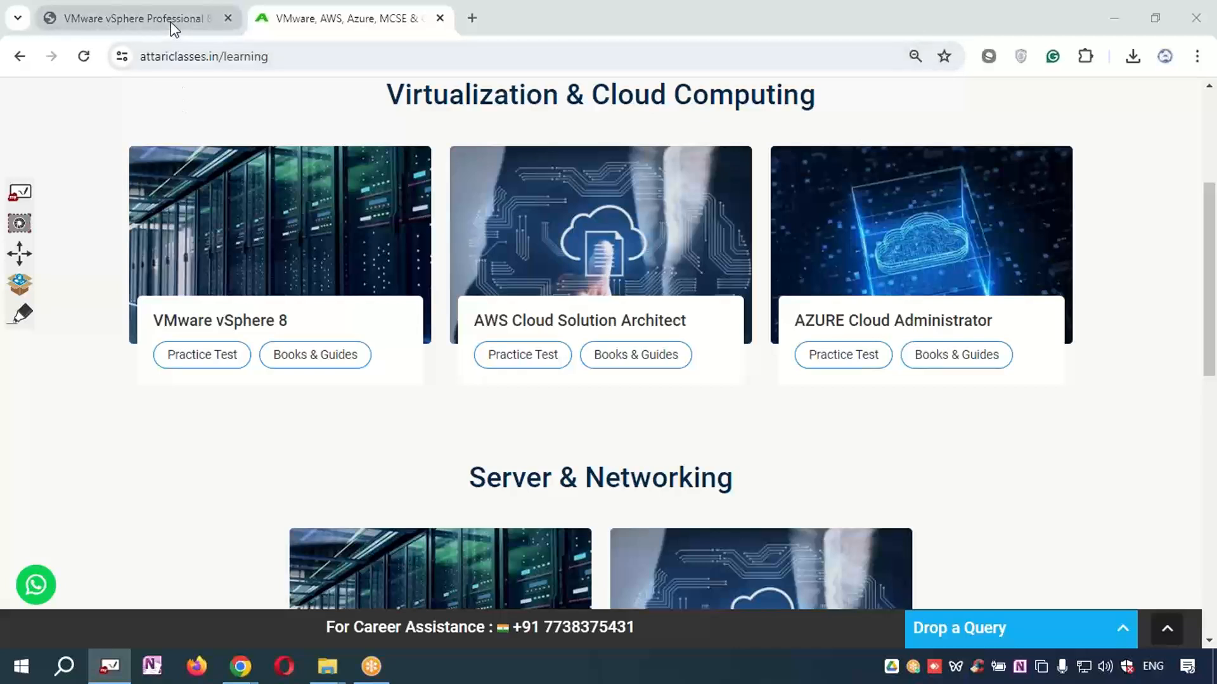
click(127, 19)
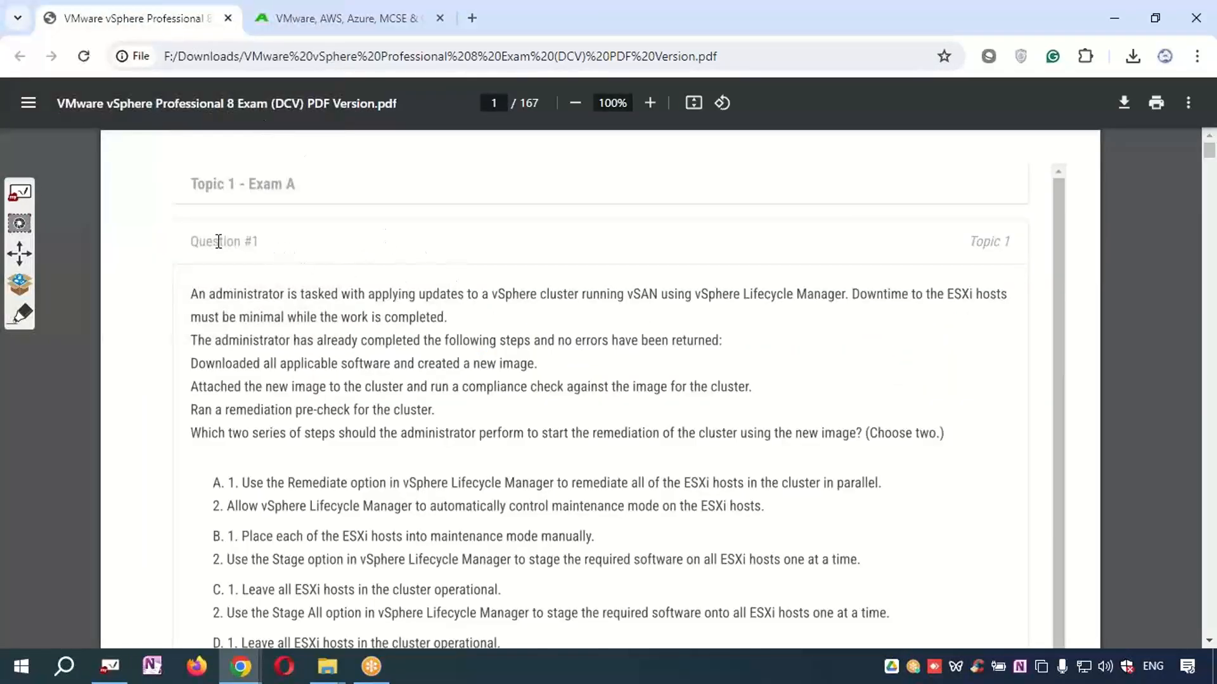
scroll(down, 3)
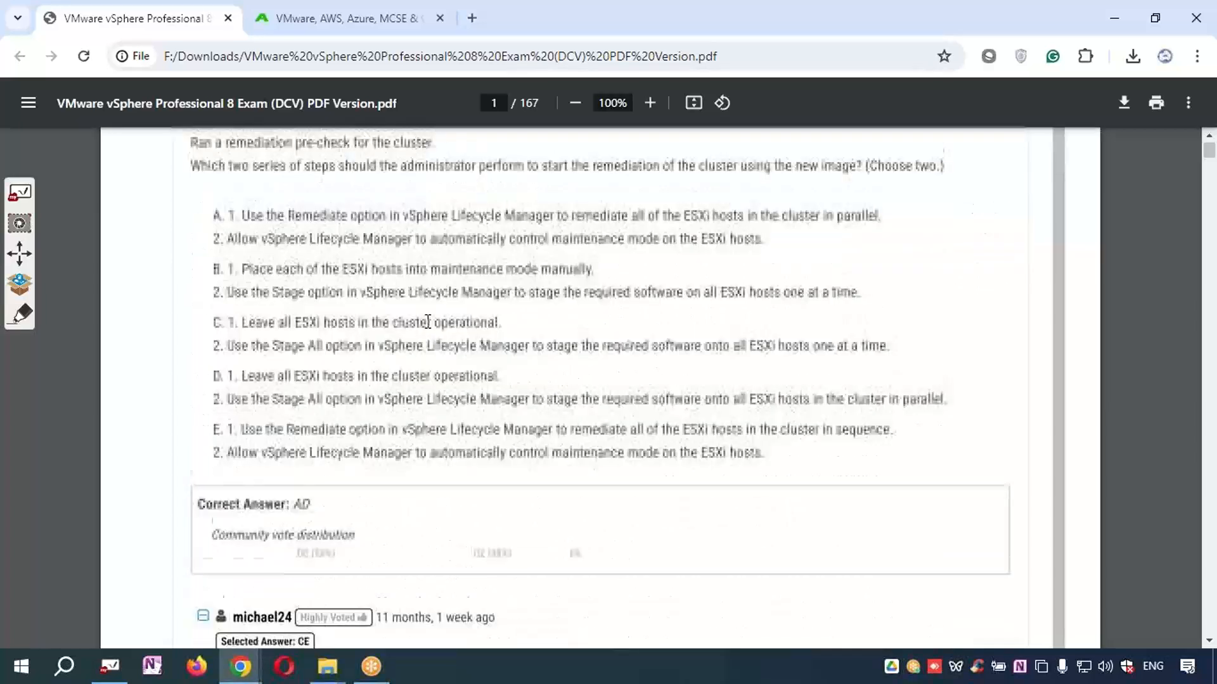
scroll(down, 3)
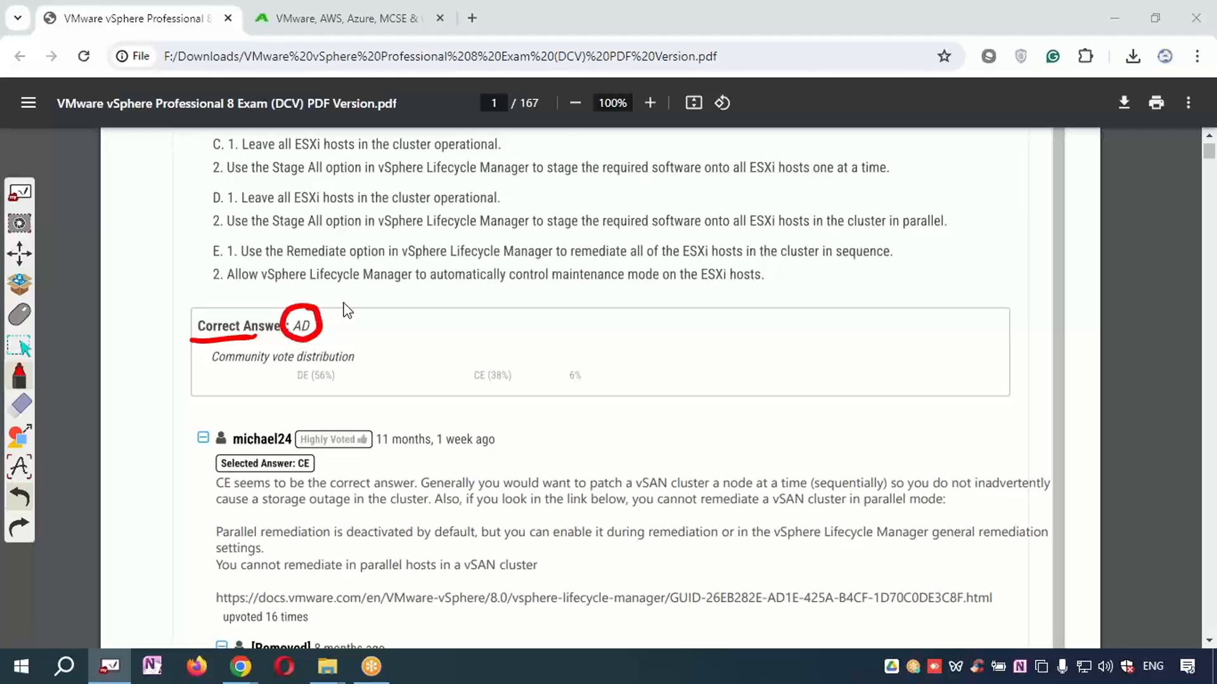
- Draw red crosses beside the given answer AD and mark the top community vote DE (56%)
drag(318, 311, 365, 333)
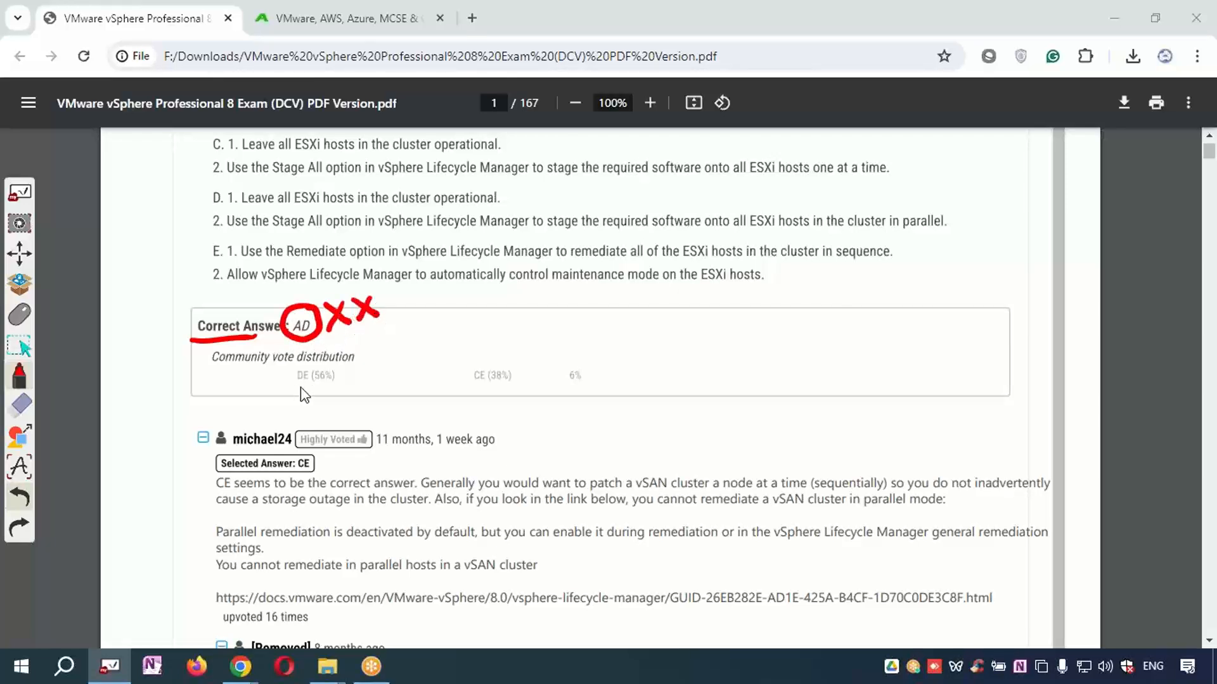
drag(297, 385, 330, 385)
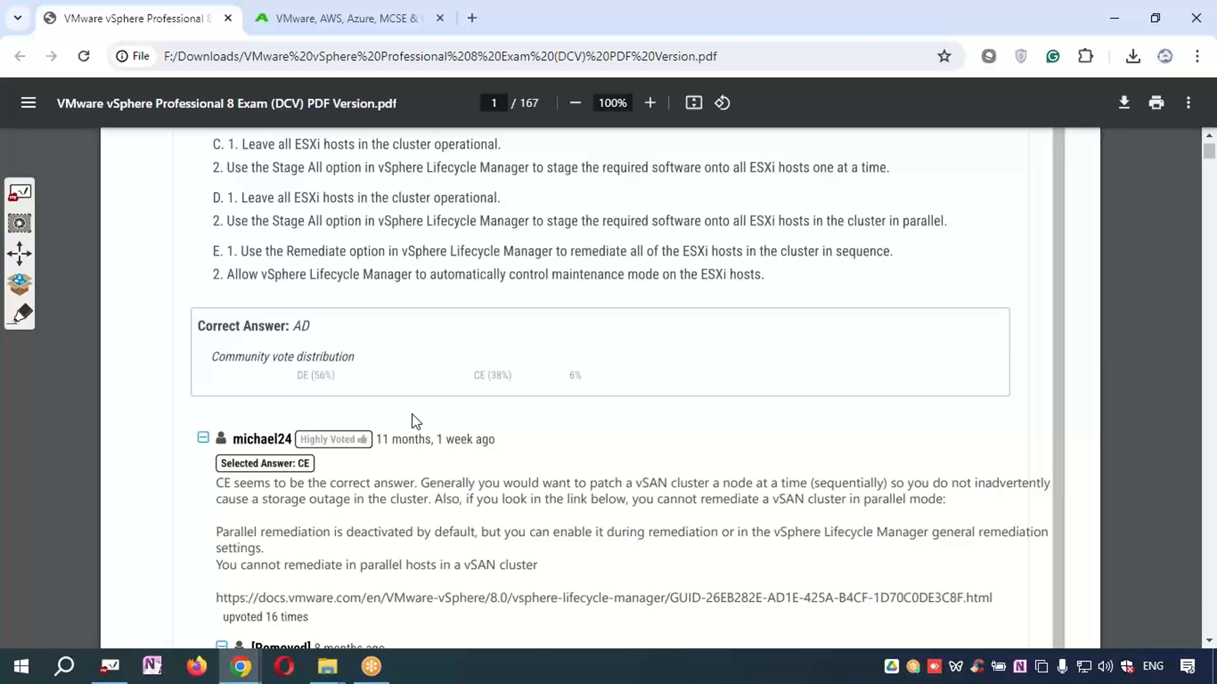
scroll(down, 3)
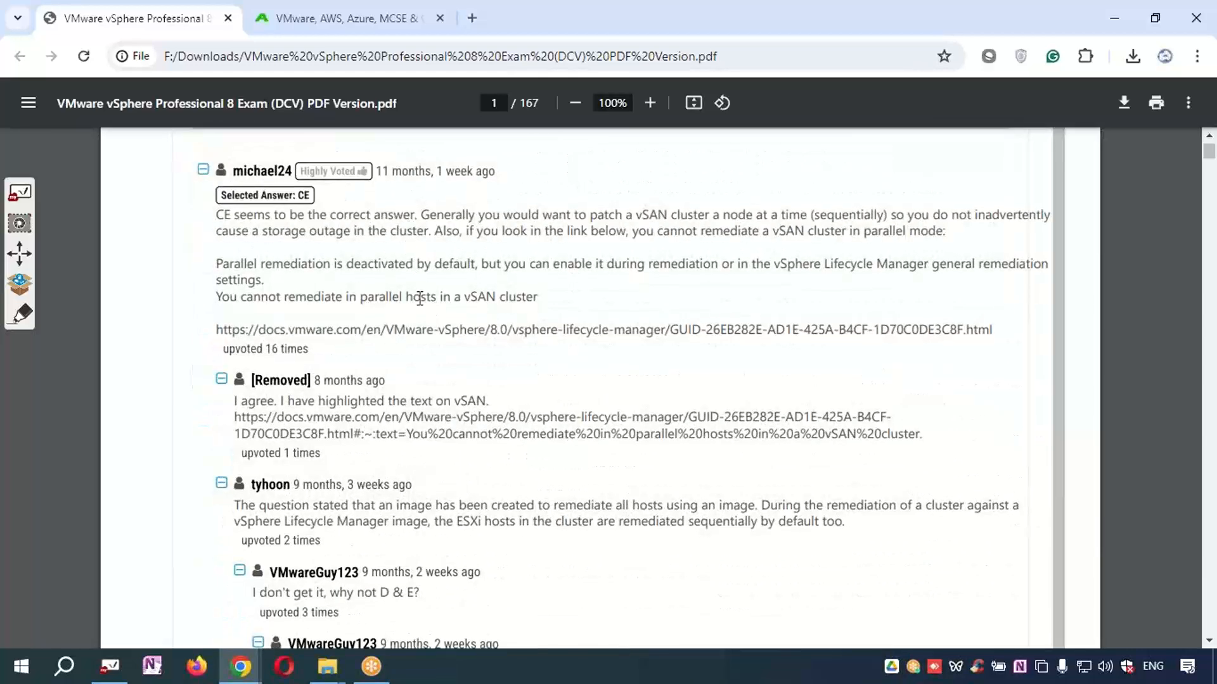
scroll(down, 3)
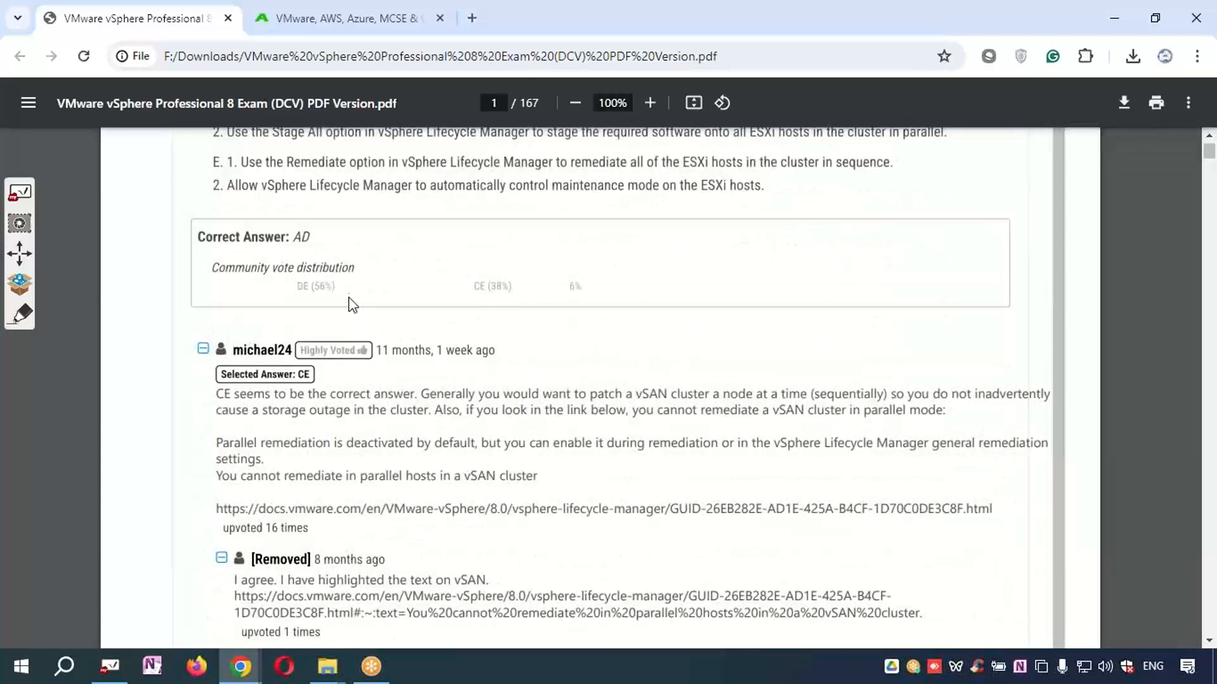
scroll(down, 3)
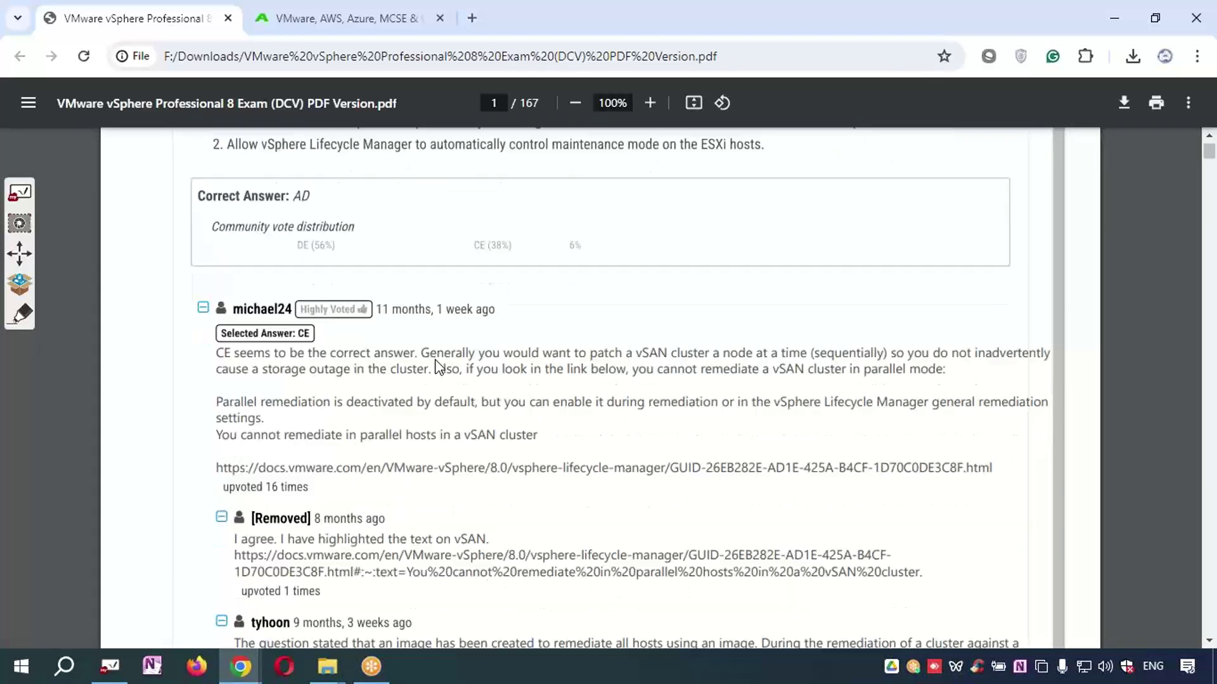
scroll(down, 3)
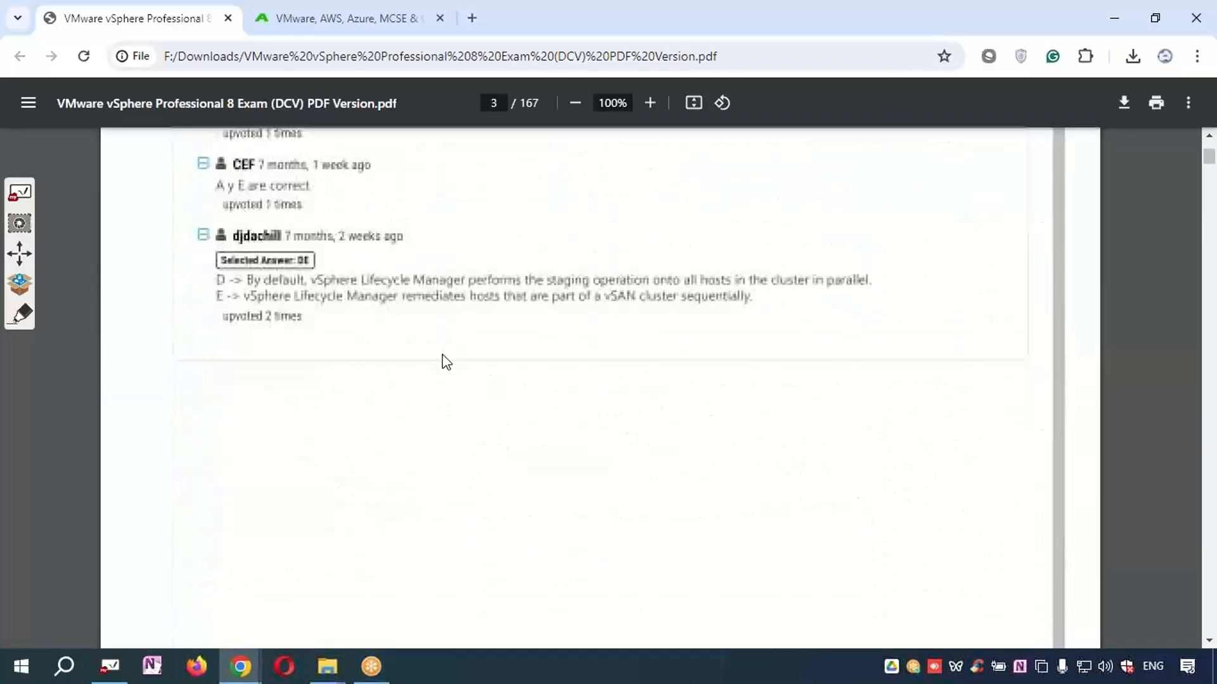
- Scroll to Question #2 and circle its BCD (100%) community vote in red against answer ABF
scroll(down, 3)
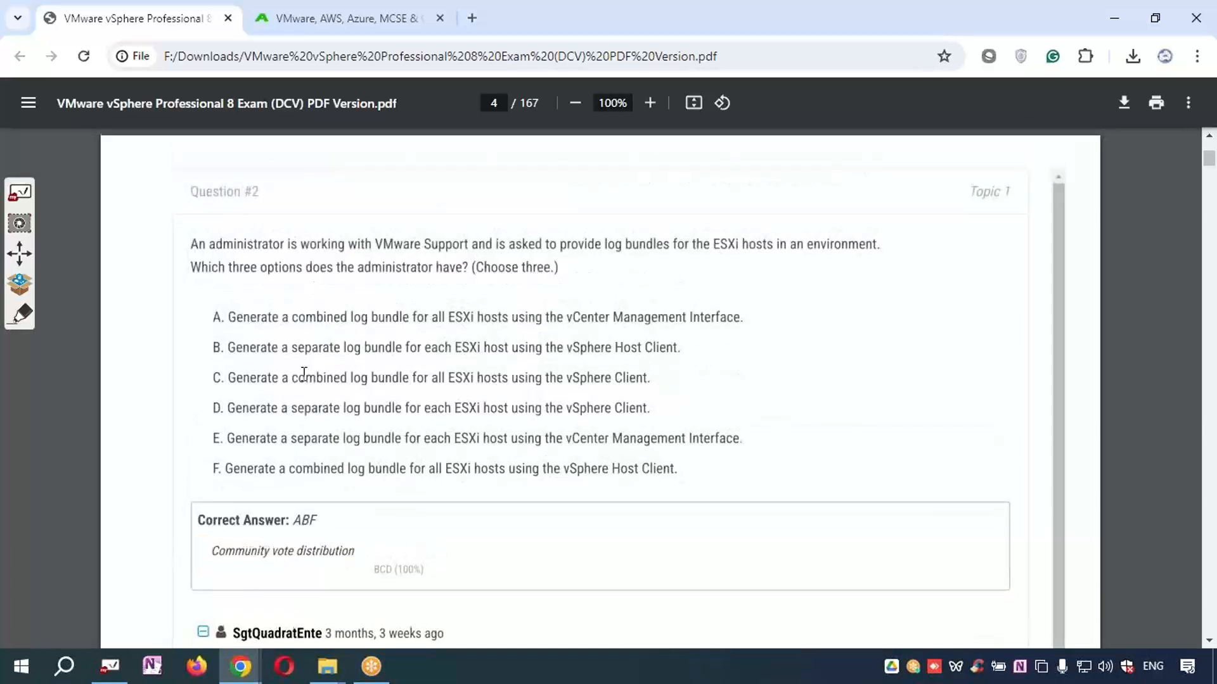
scroll(down, 3)
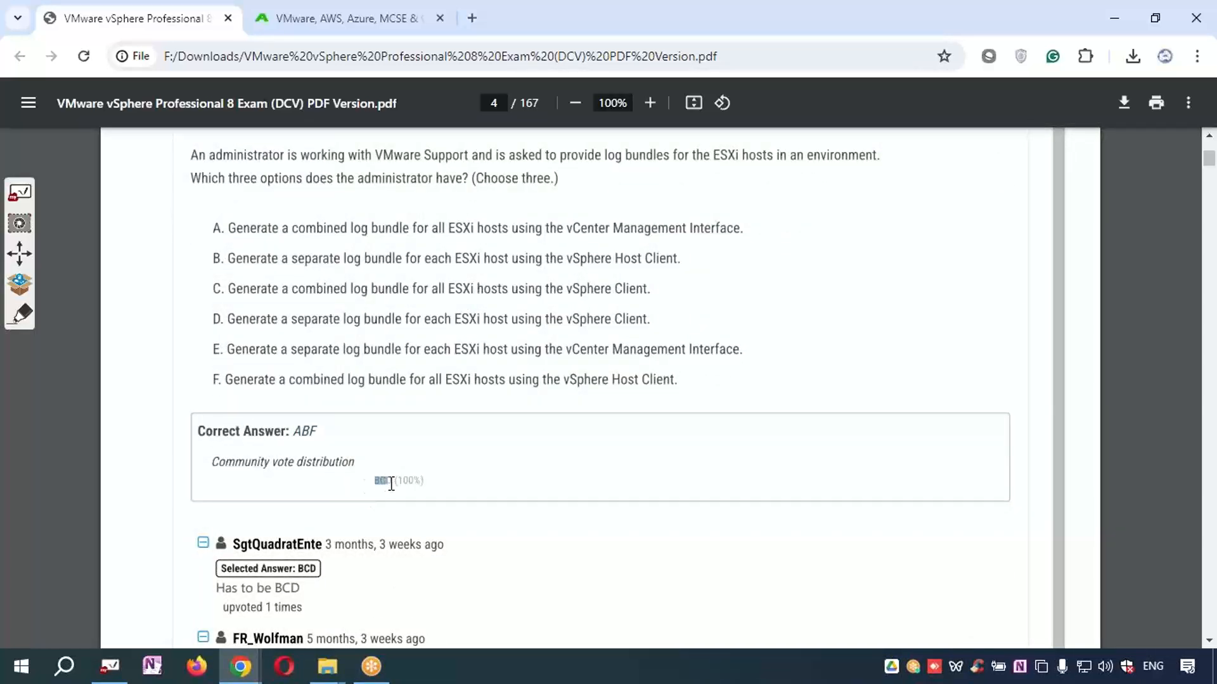
mouse_move(484, 490)
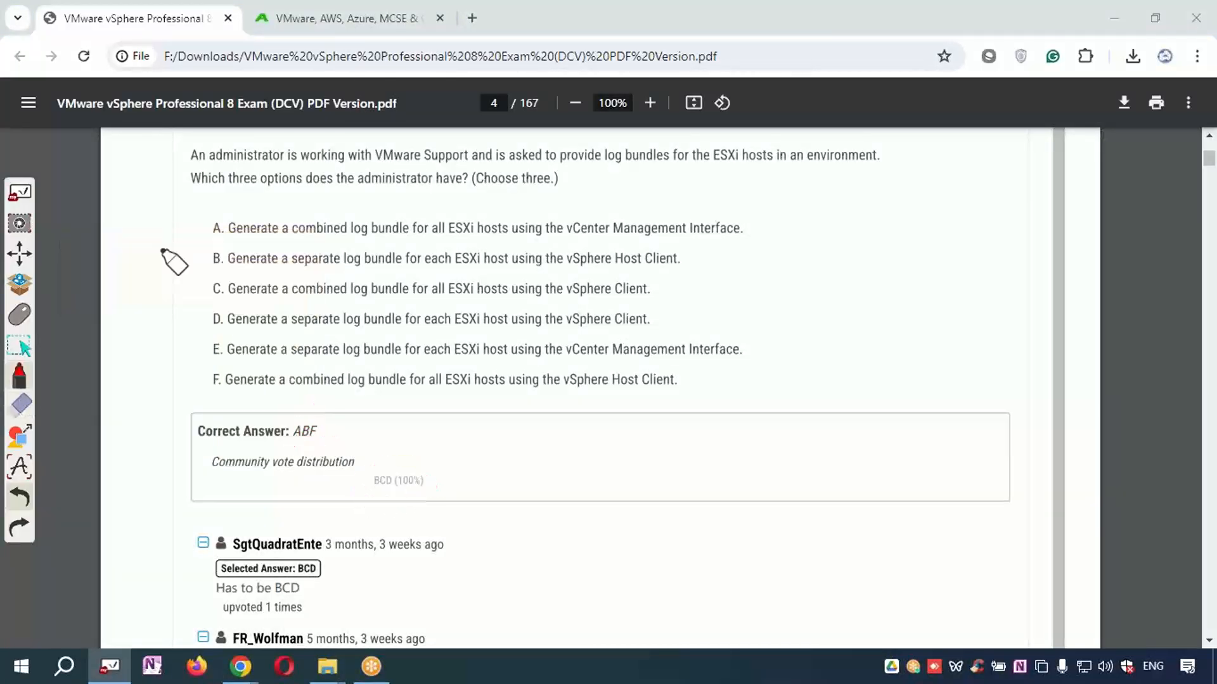
drag(358, 465, 435, 497)
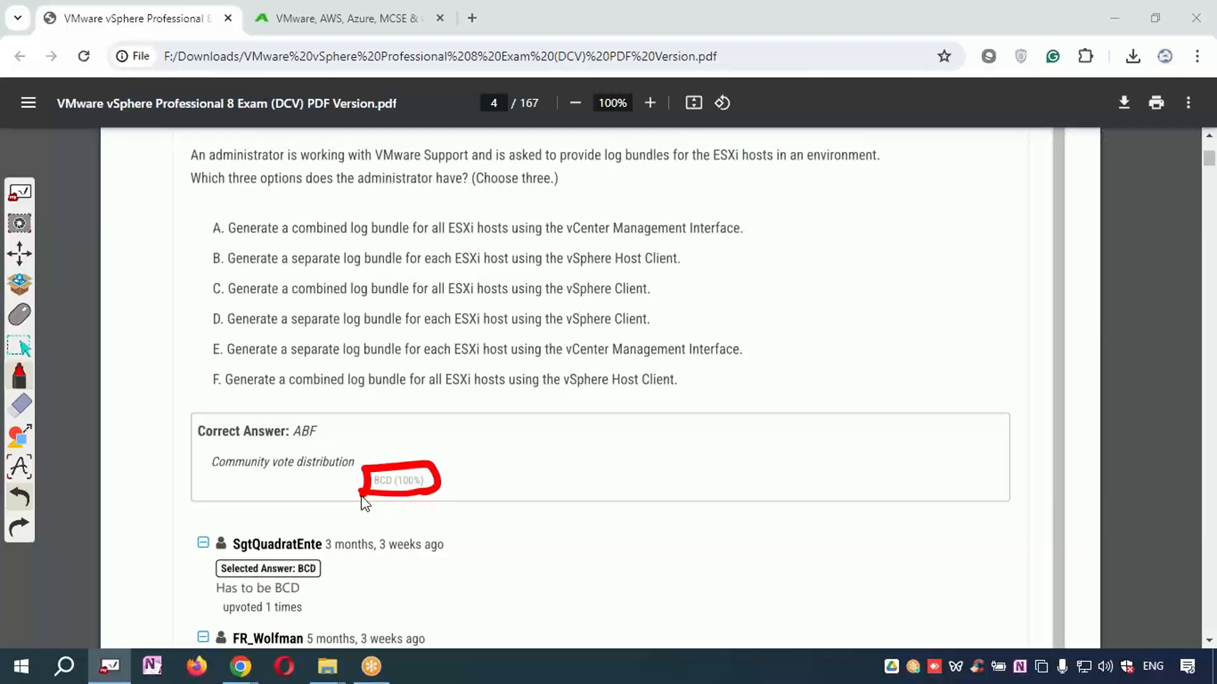